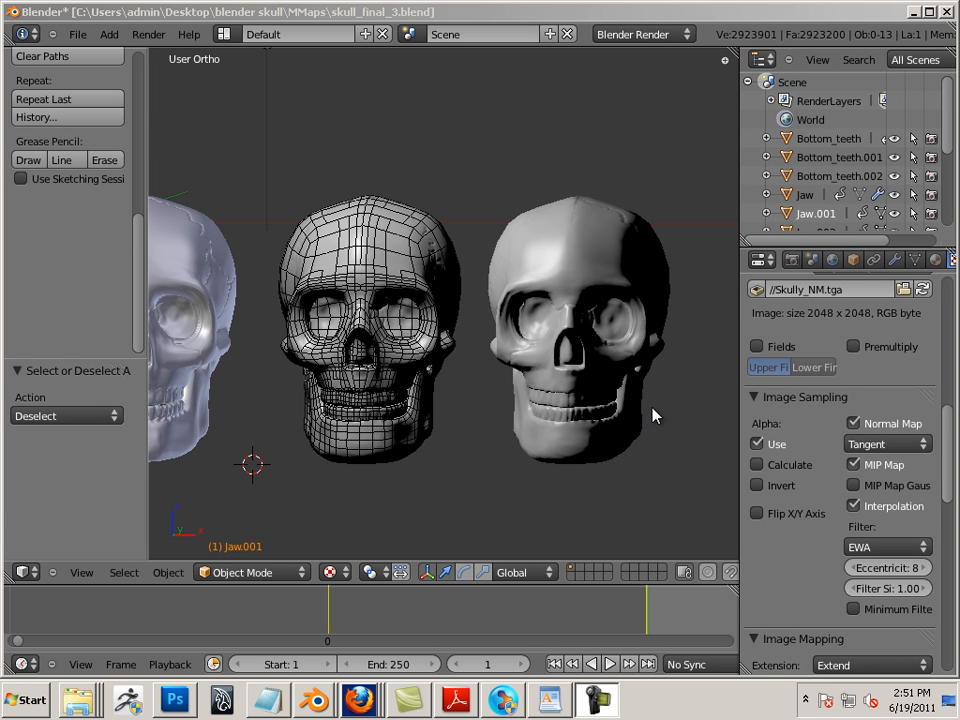
mouse_move(738, 430)
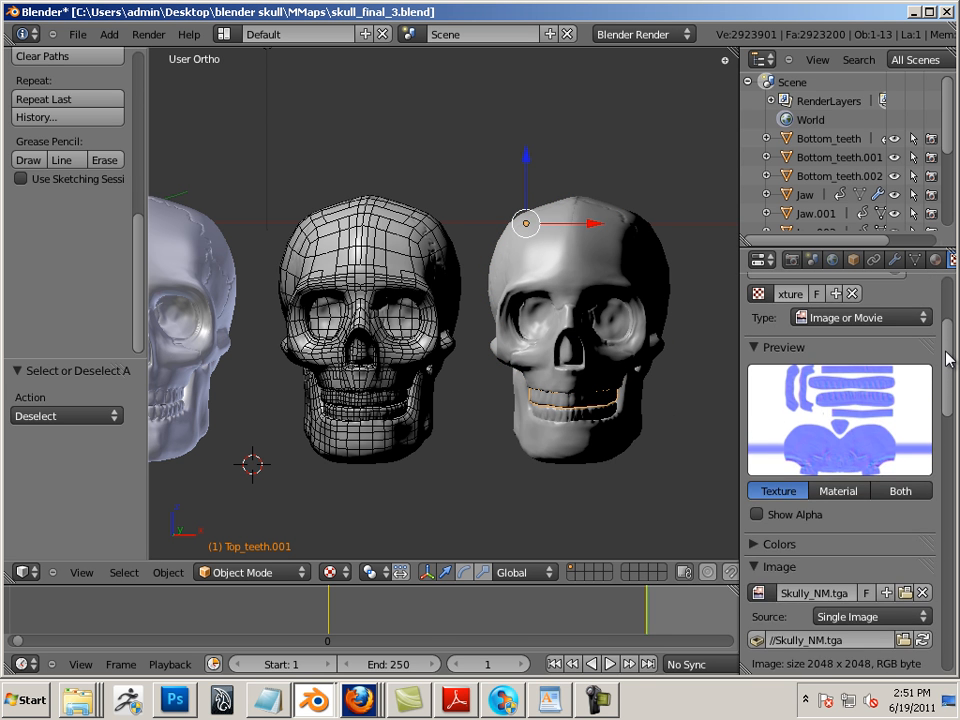
Step: Zoom the viewport in close on the skull's normal-mapped teeth to inspect them
scroll(down, 3)
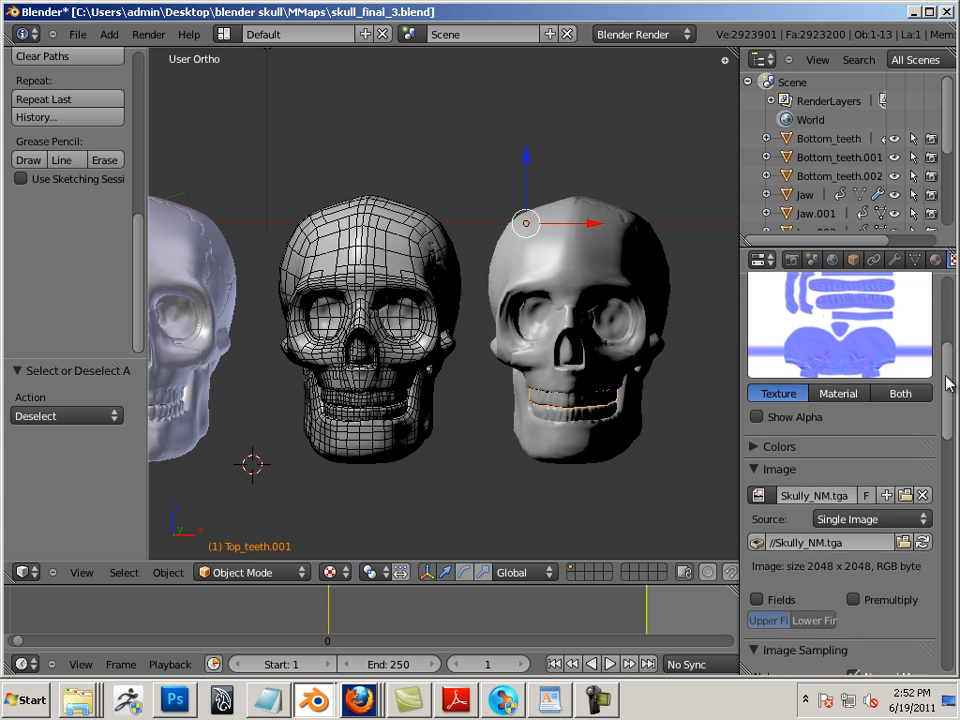
scroll(down, 3)
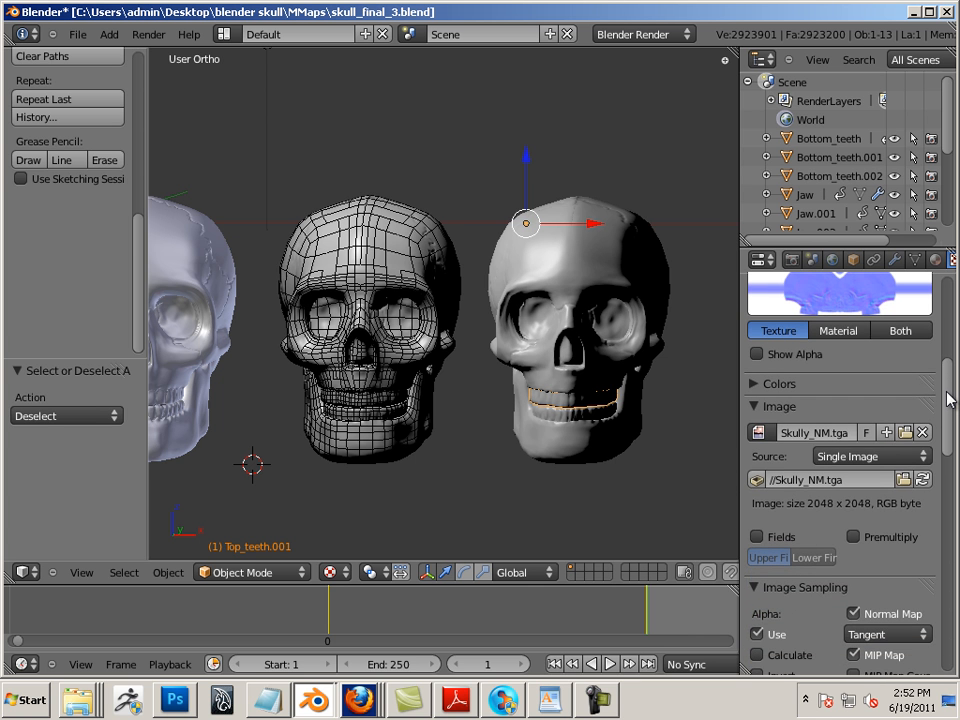
scroll(down, 3)
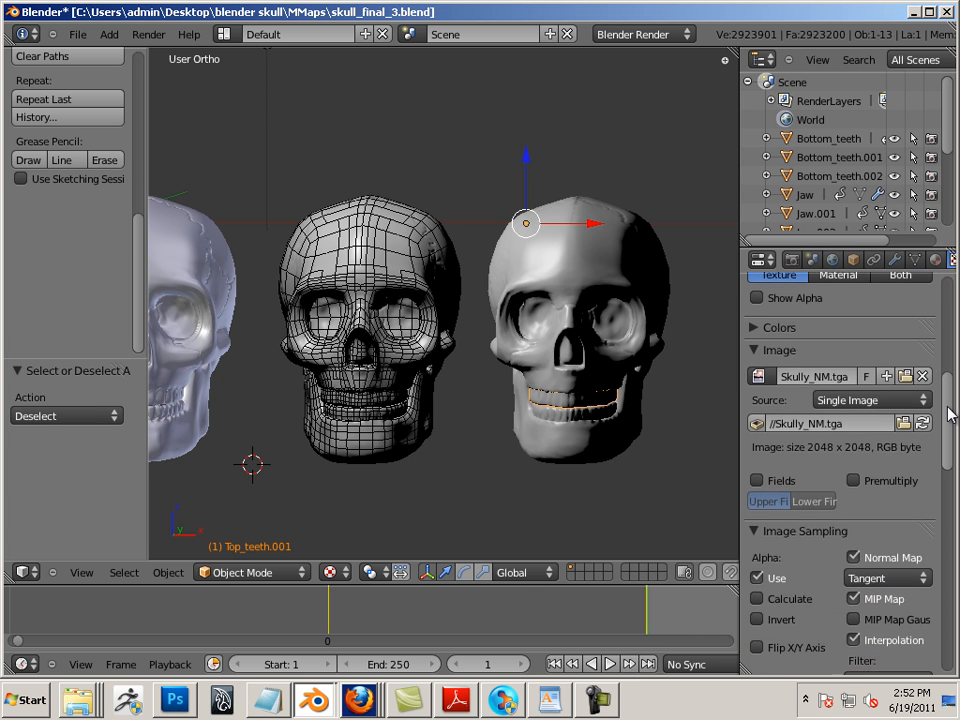
scroll(down, 3)
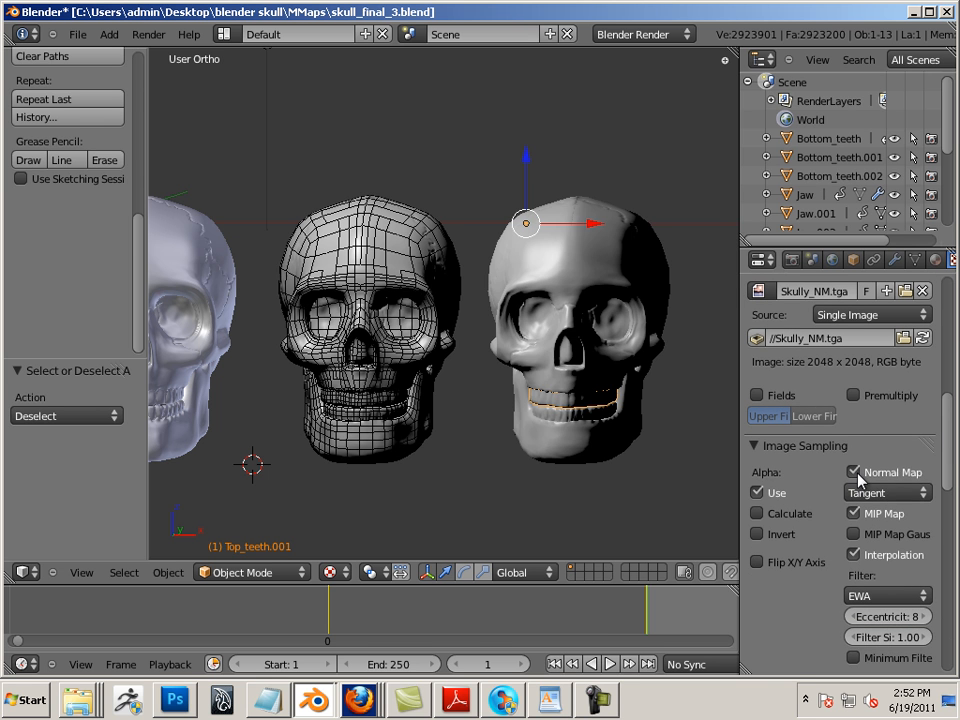
mouse_move(866, 508)
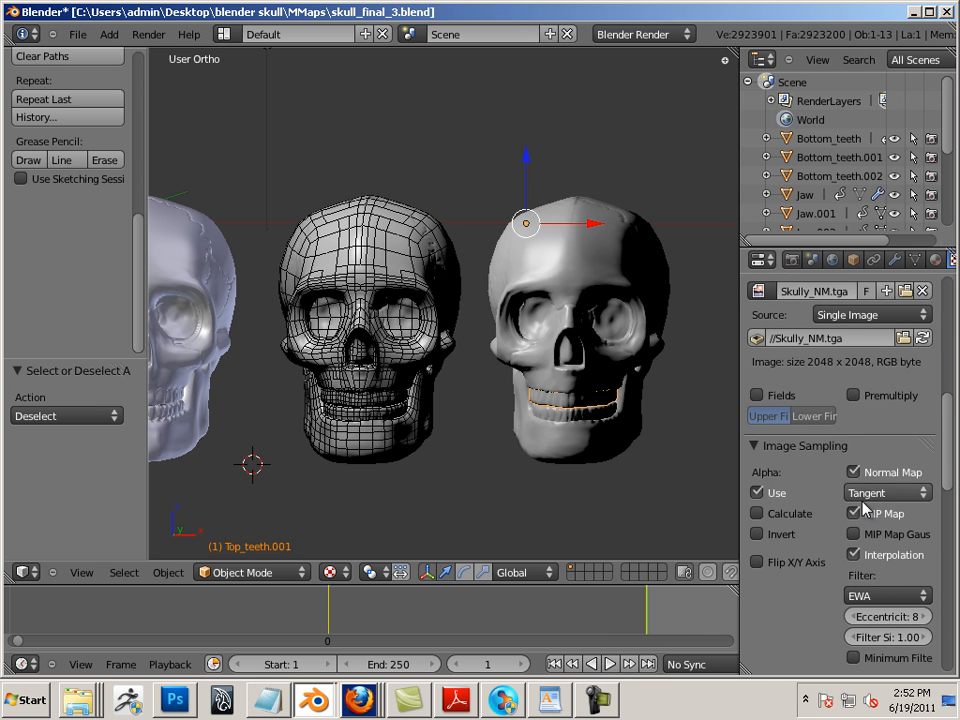
click(884, 492)
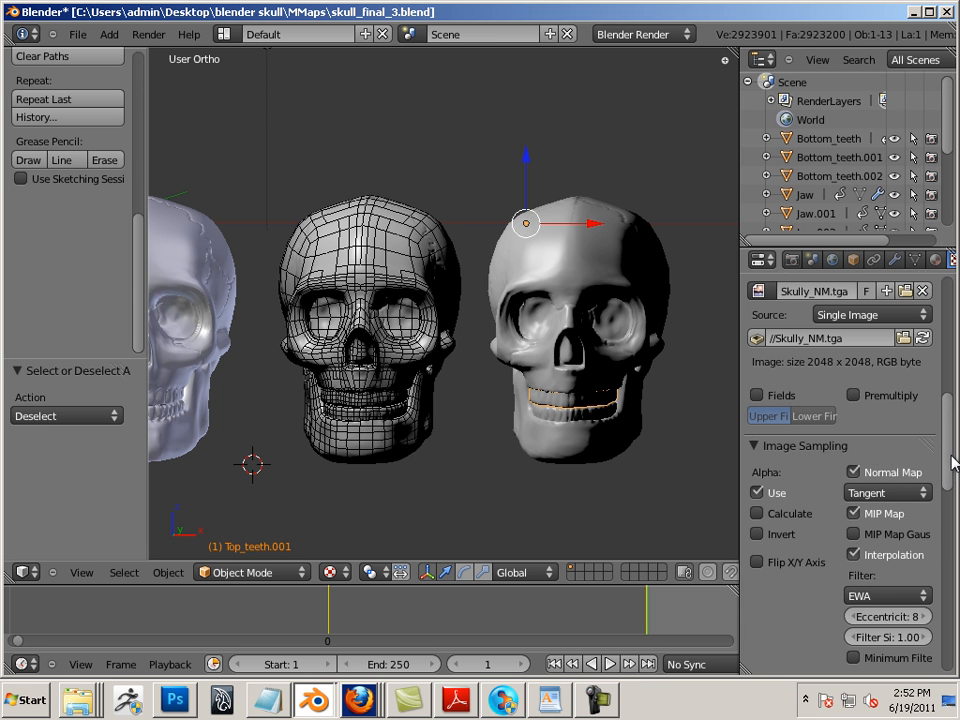
Step: Zoom back out and shrink the Properties editor so all three skulls fit in view
scroll(down, 3)
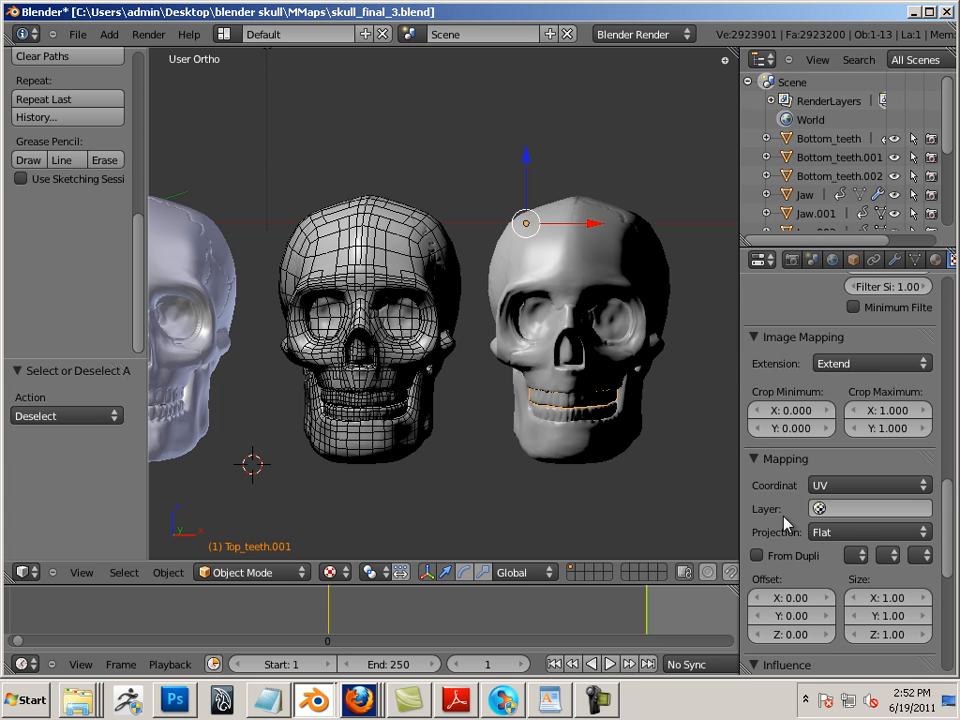
scroll(down, 3)
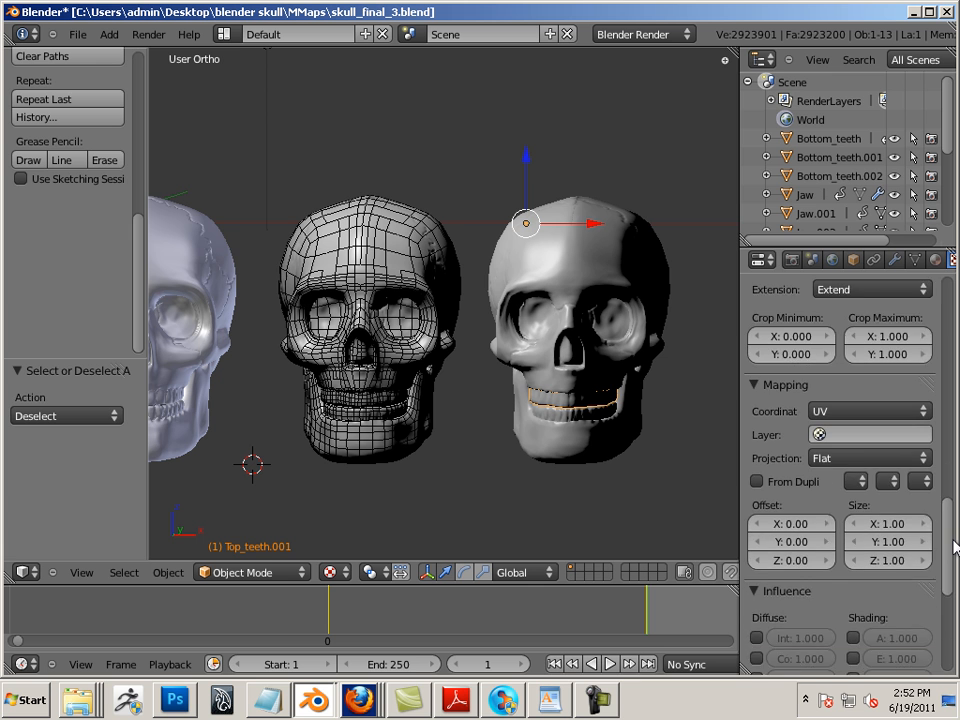
scroll(down, 3)
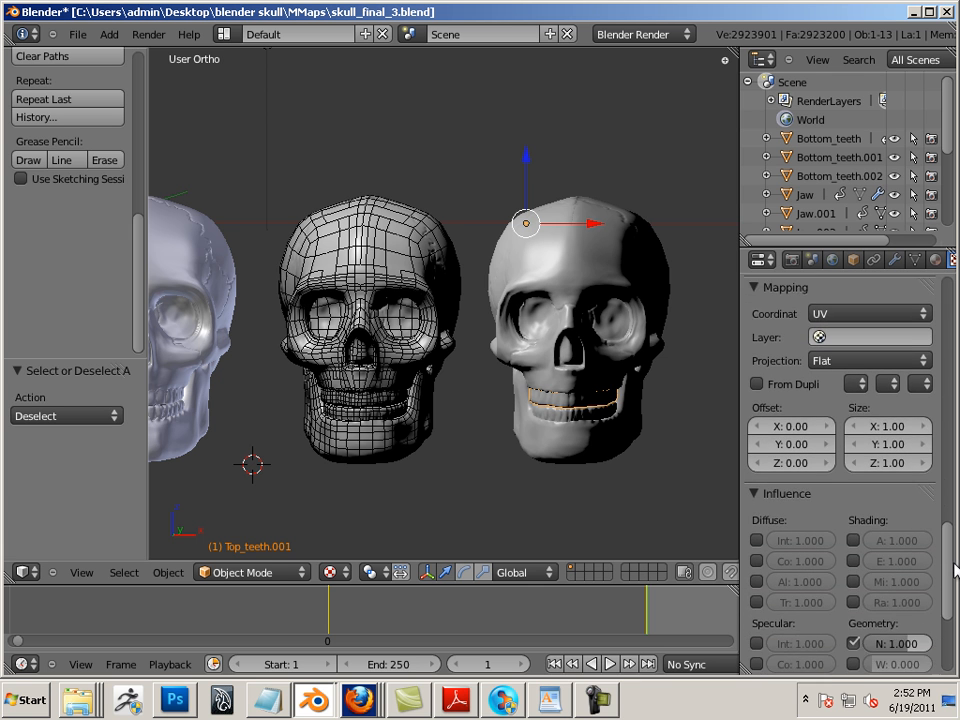
scroll(down, 3)
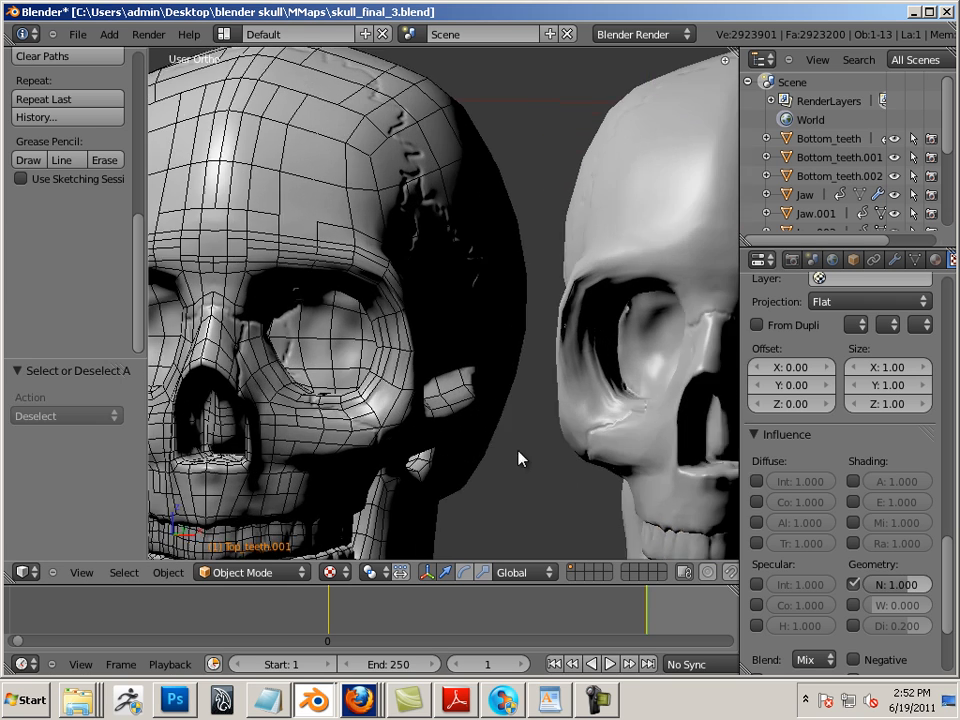
drag(520, 458, 380, 392)
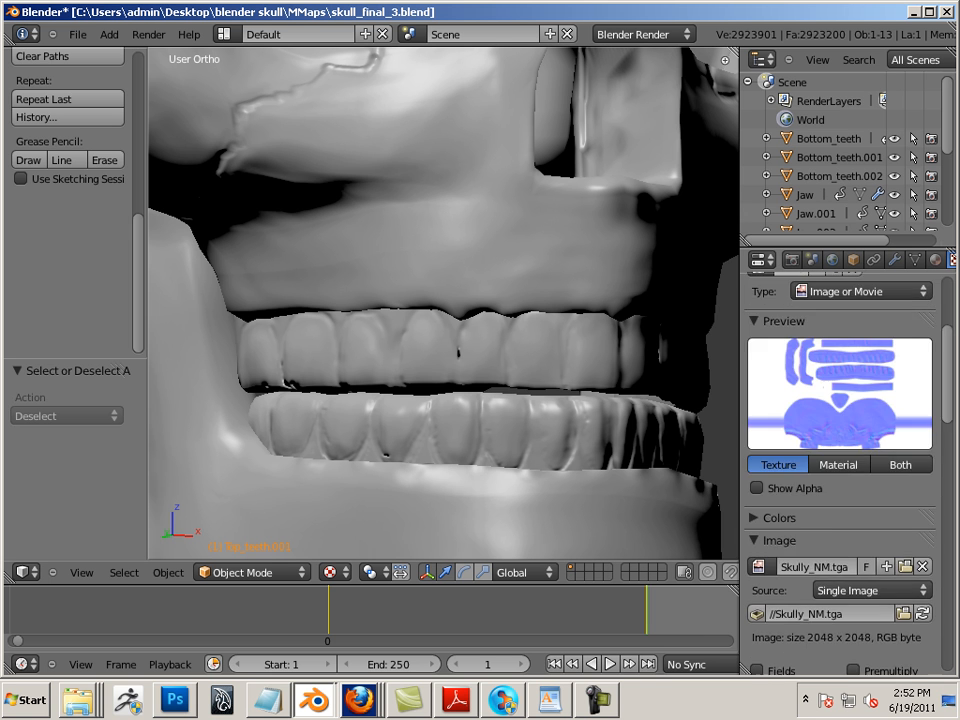
click(884, 428)
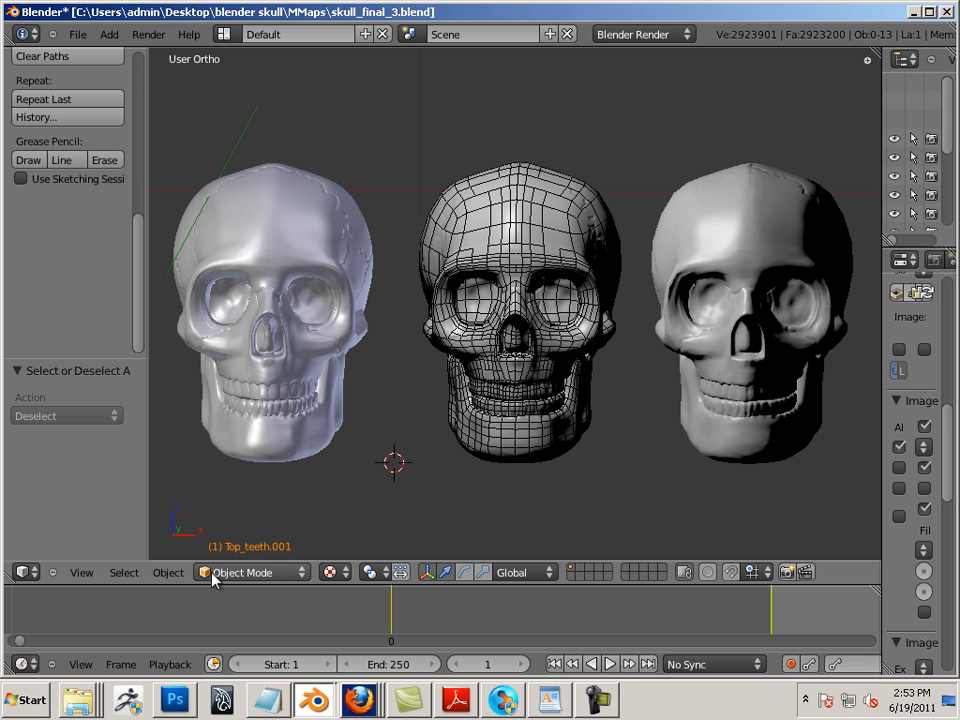
Step: Frame the three skulls side by side in front orthographic view, then bring up a file browser
click(80, 572)
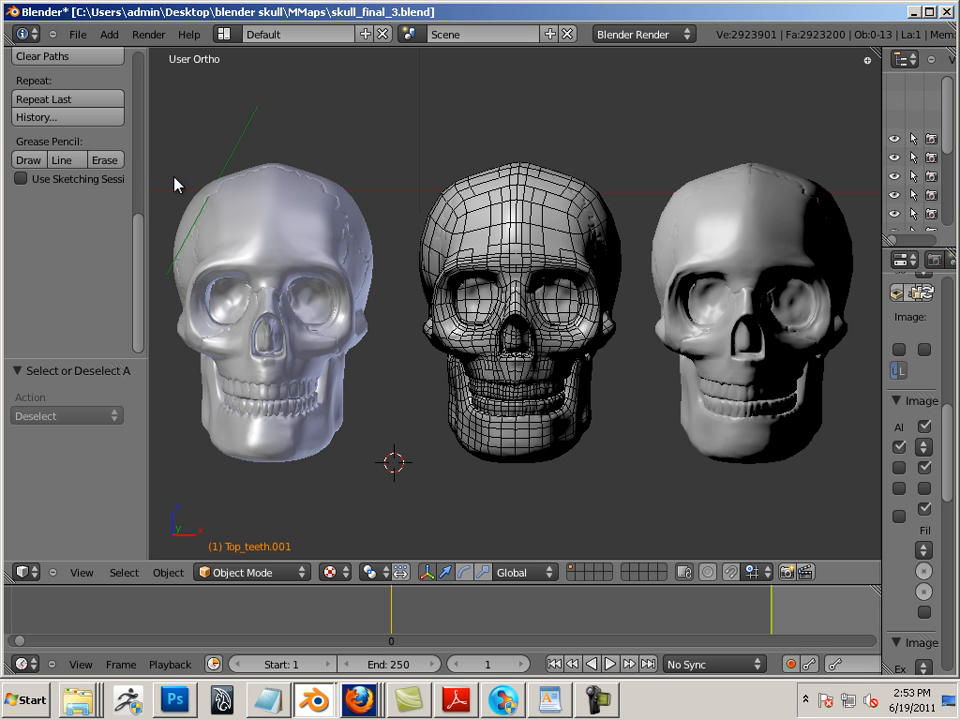
mouse_move(730, 400)
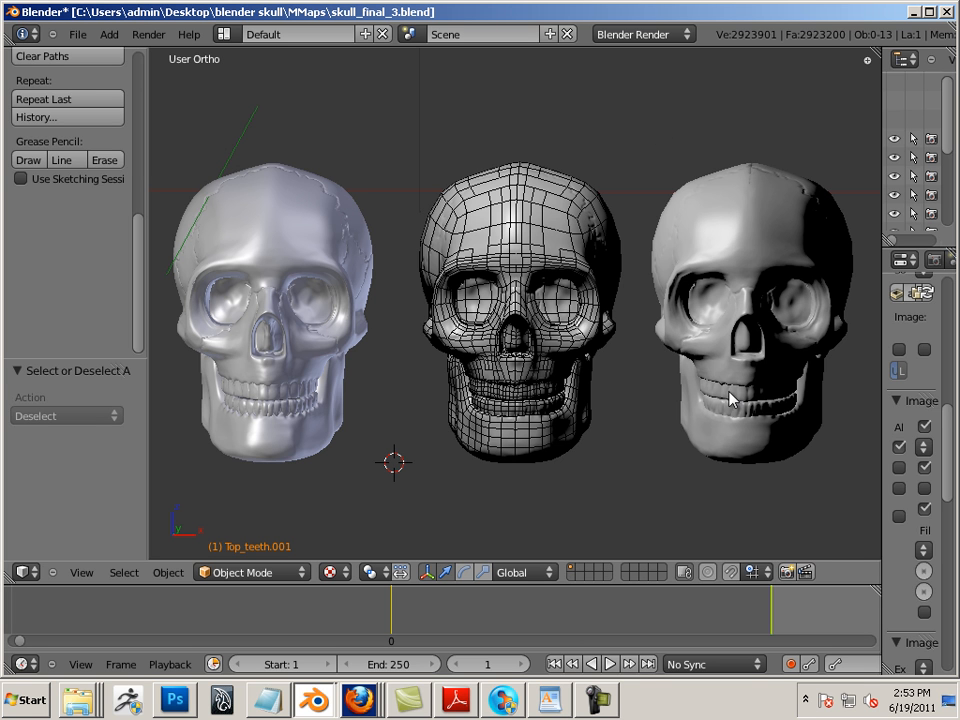
mouse_move(658, 380)
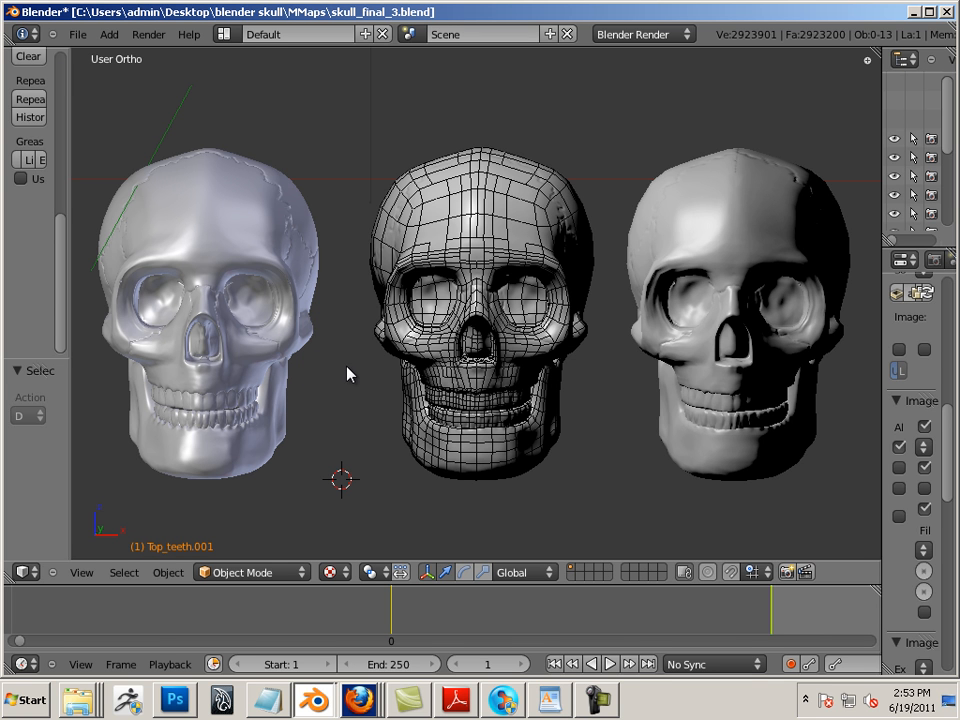
mouse_move(350, 364)
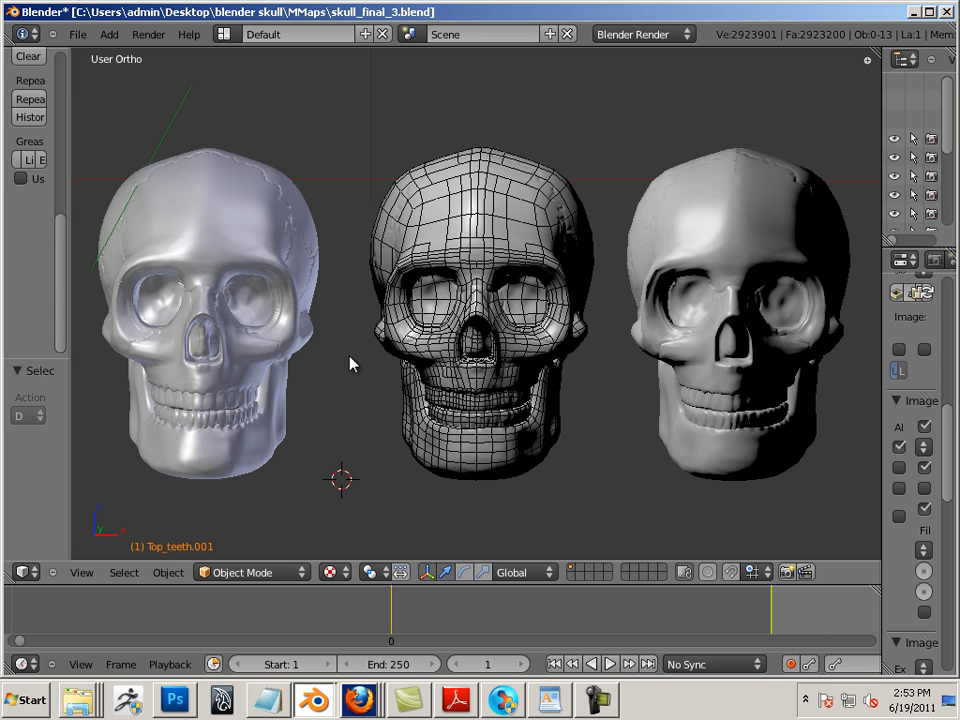
mouse_move(520, 408)
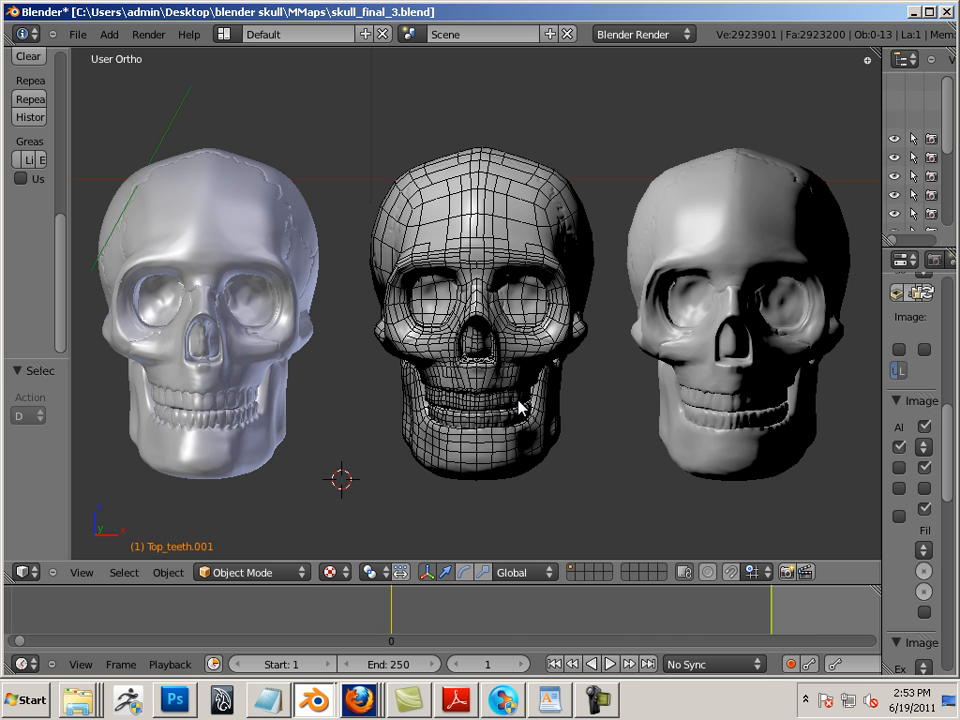
mouse_move(388, 404)
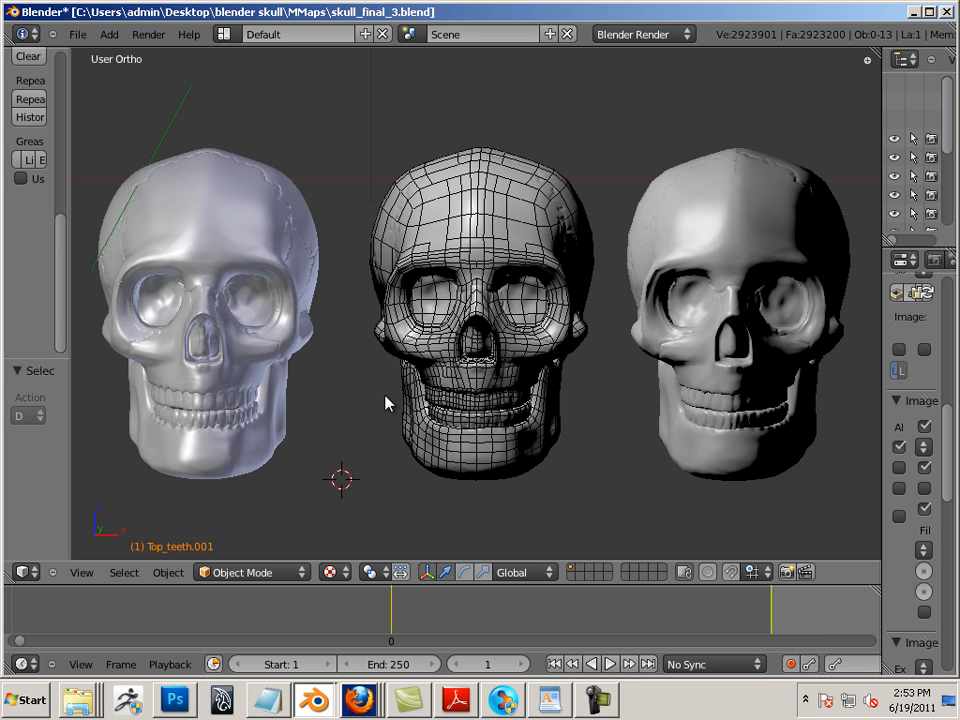
mouse_move(372, 402)
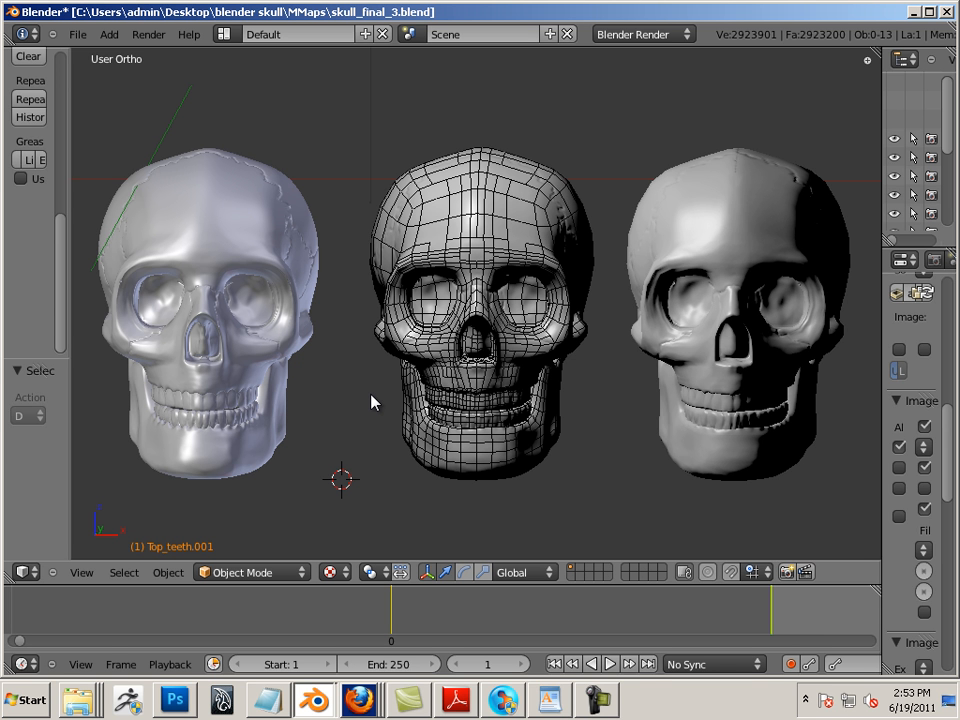
mouse_move(476, 460)
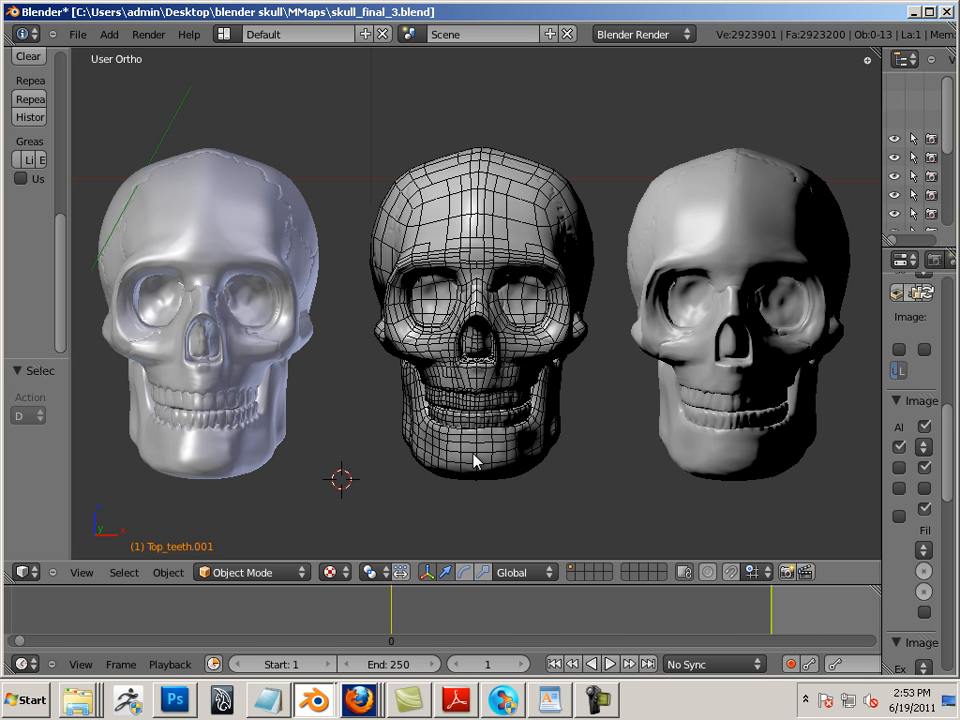
mouse_move(88, 108)
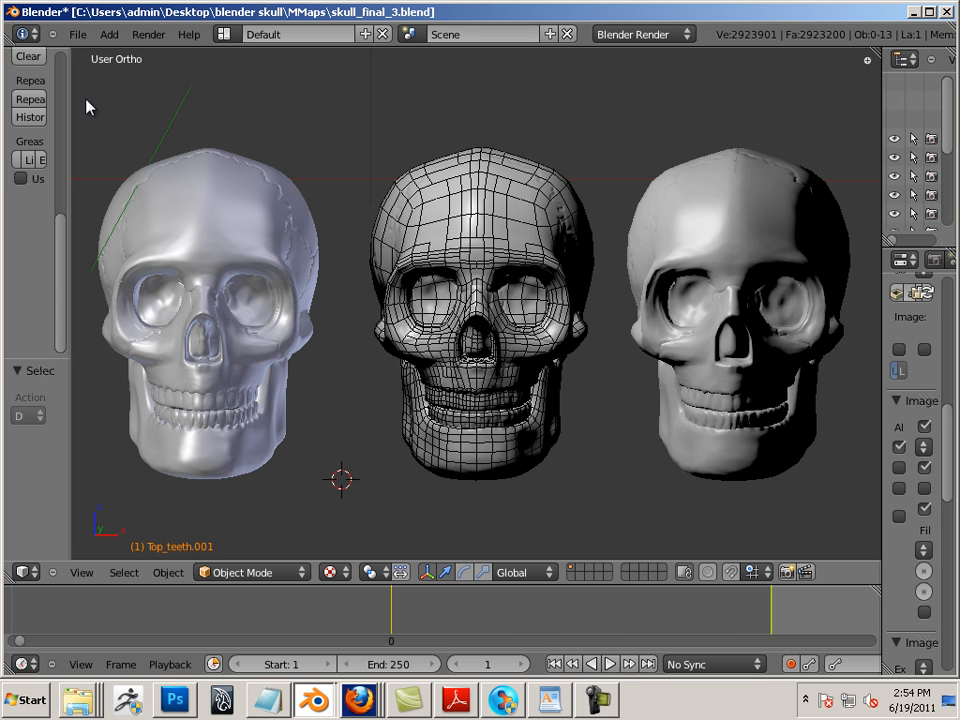
mouse_move(490, 422)
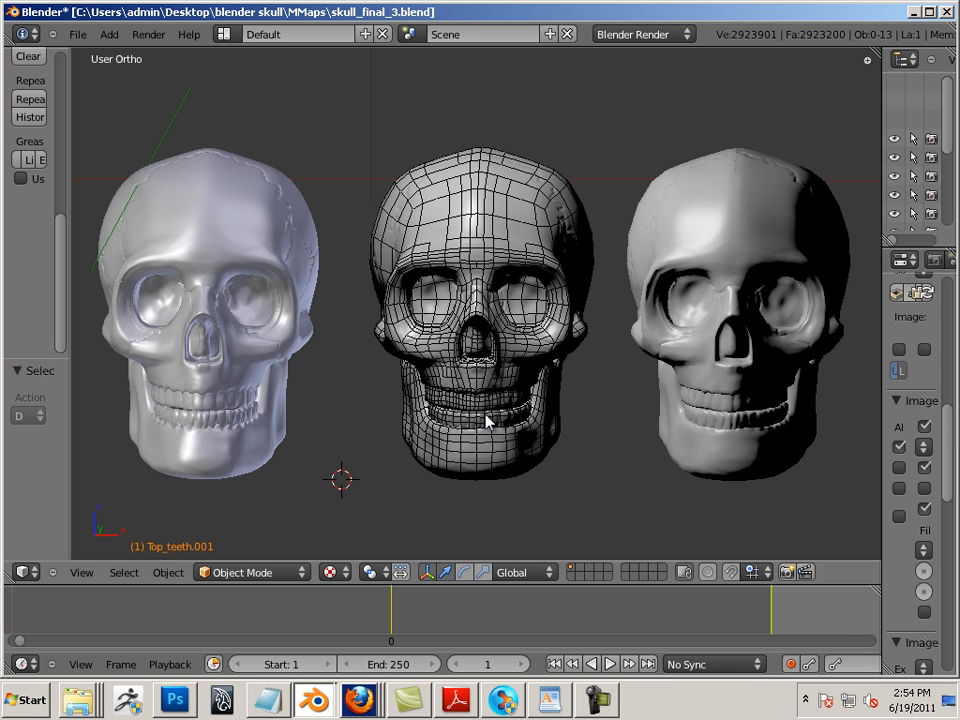
mouse_move(528, 468)
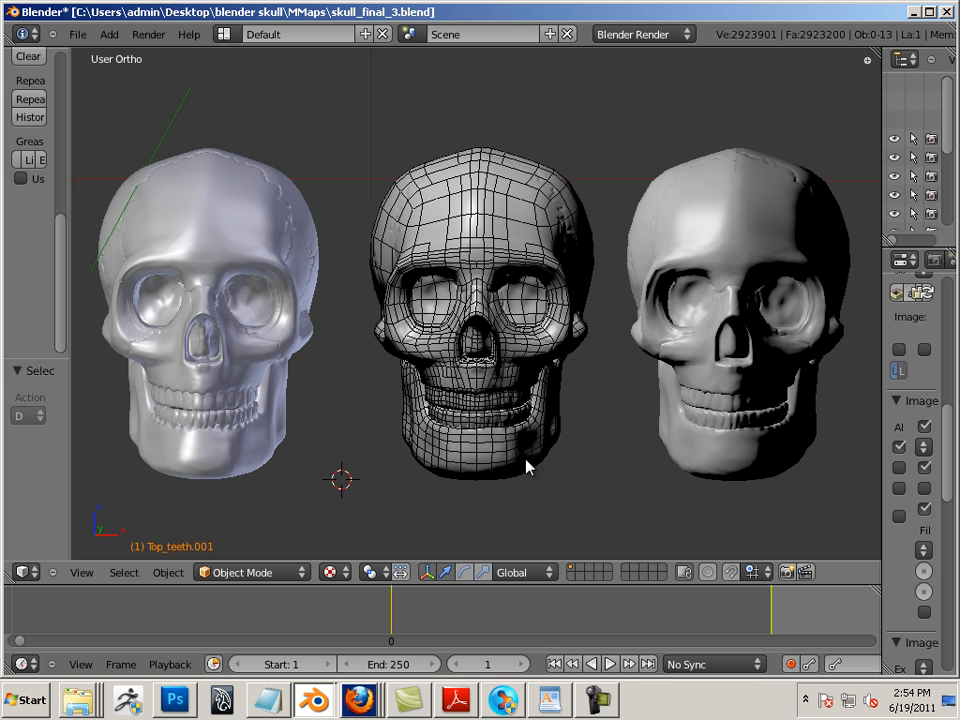
mouse_move(536, 468)
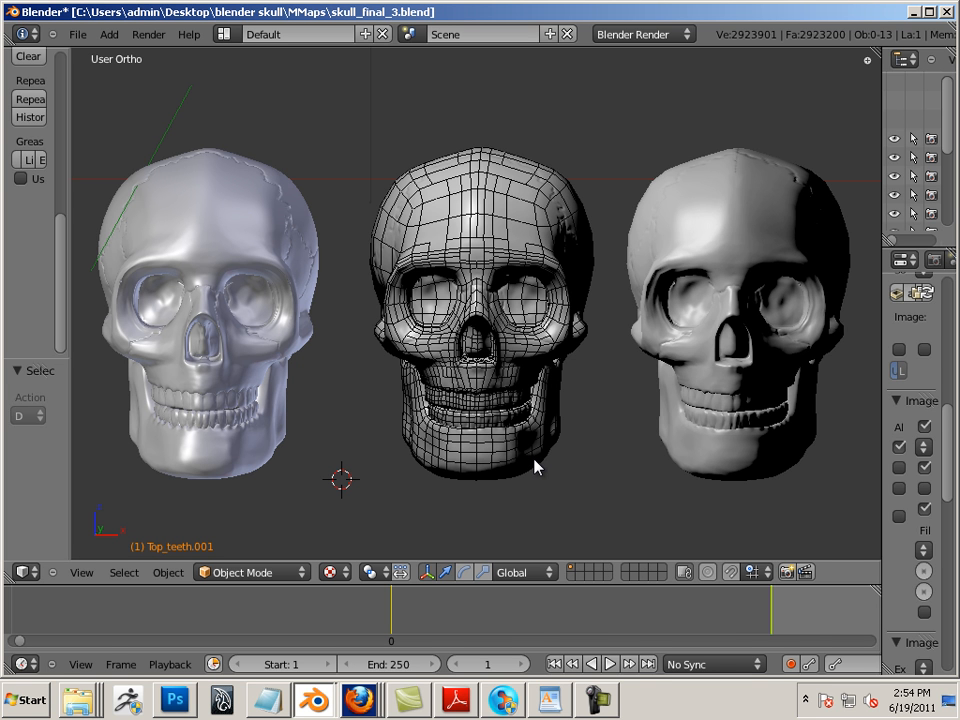
mouse_move(616, 488)
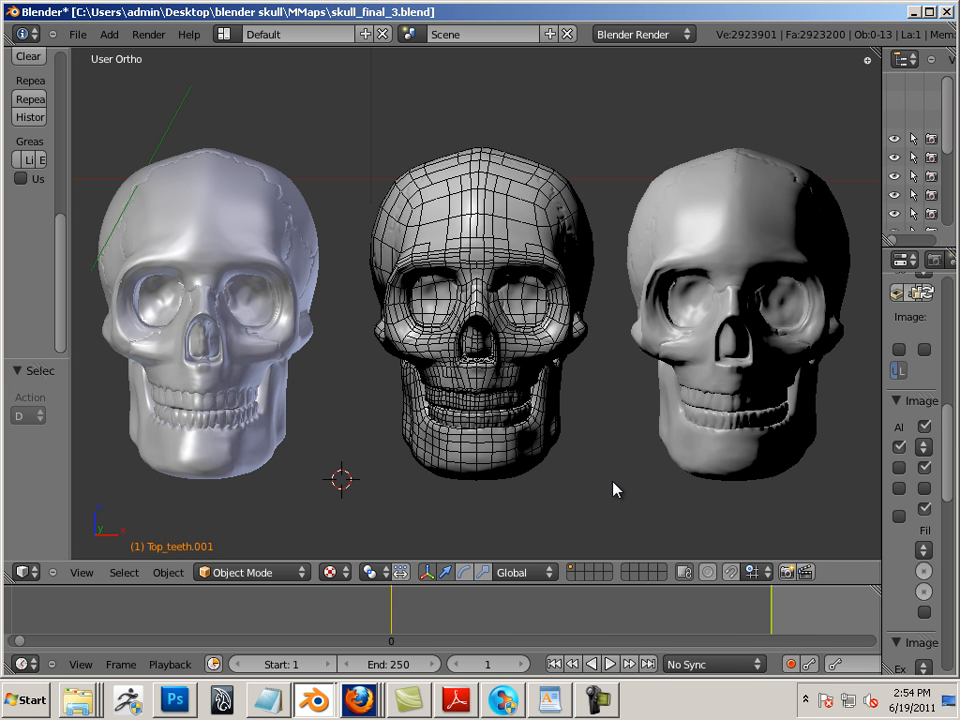
mouse_move(530, 456)
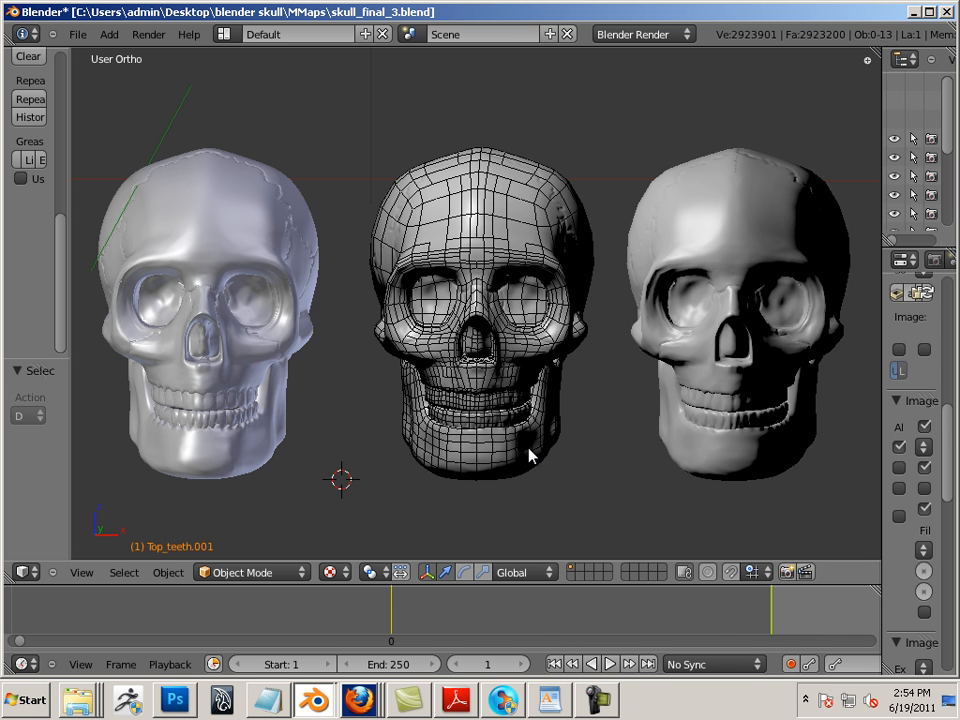
mouse_move(528, 456)
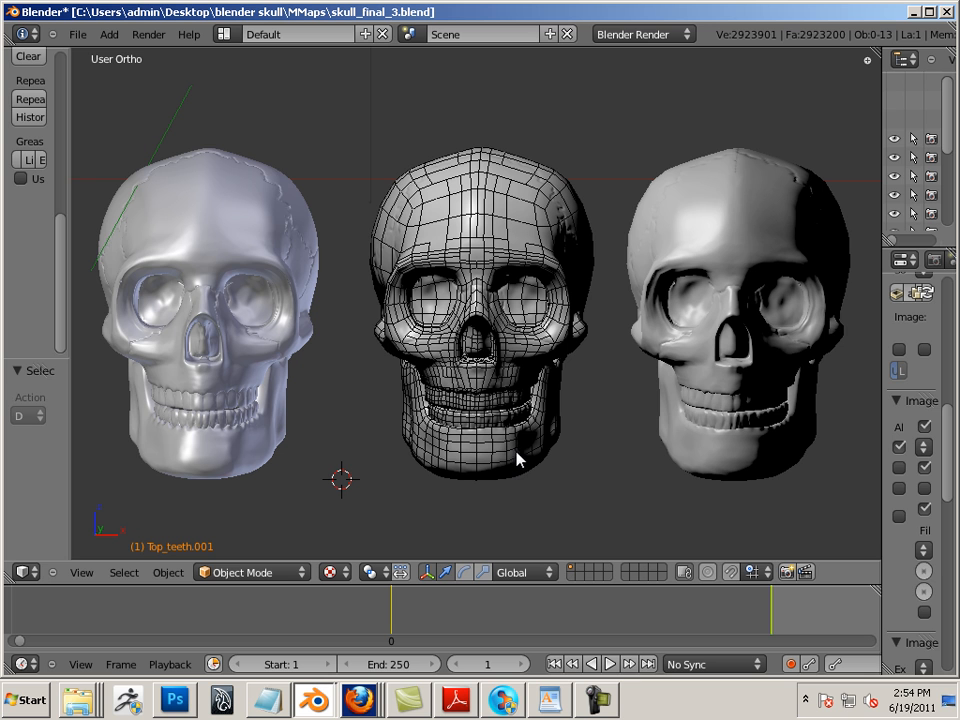
click(76, 32)
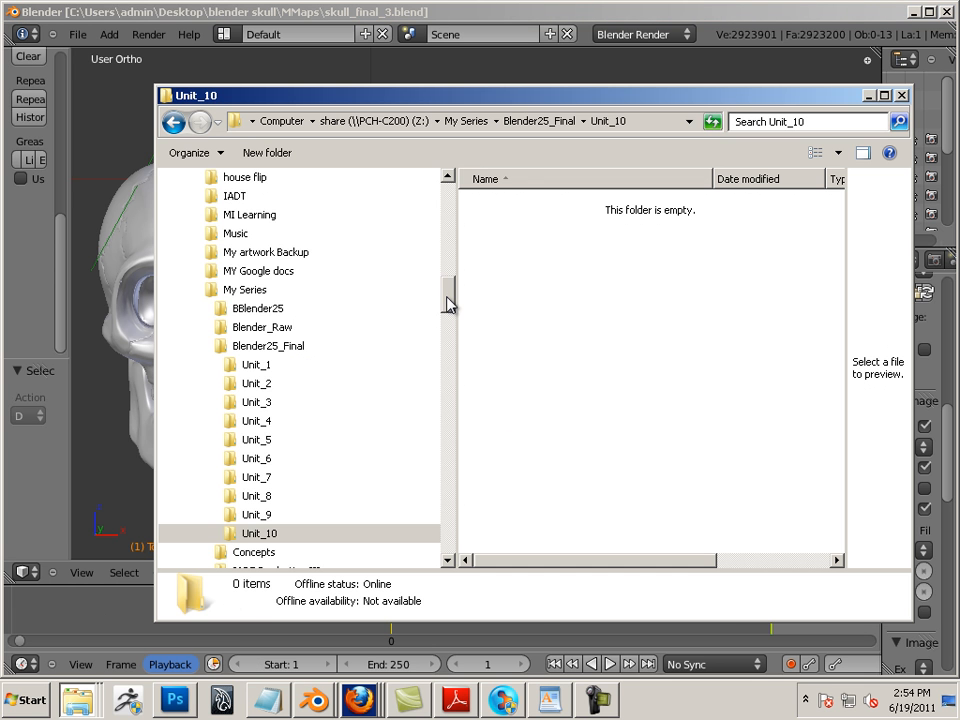
Step: Navigate into the MMaps folder inside blender skull
scroll(down, 3)
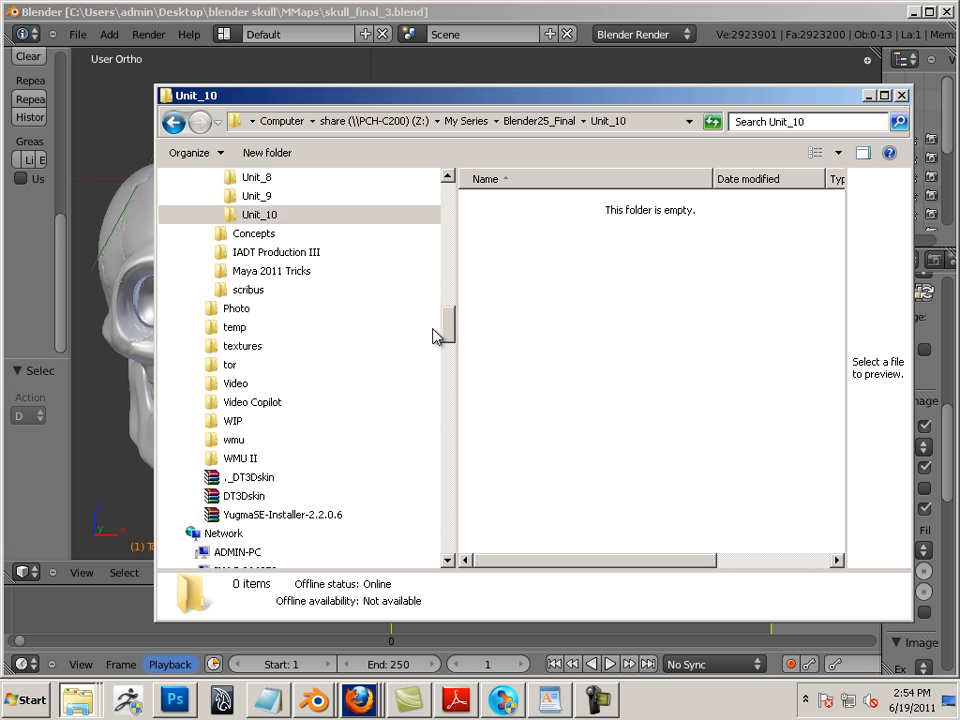
scroll(down, 3)
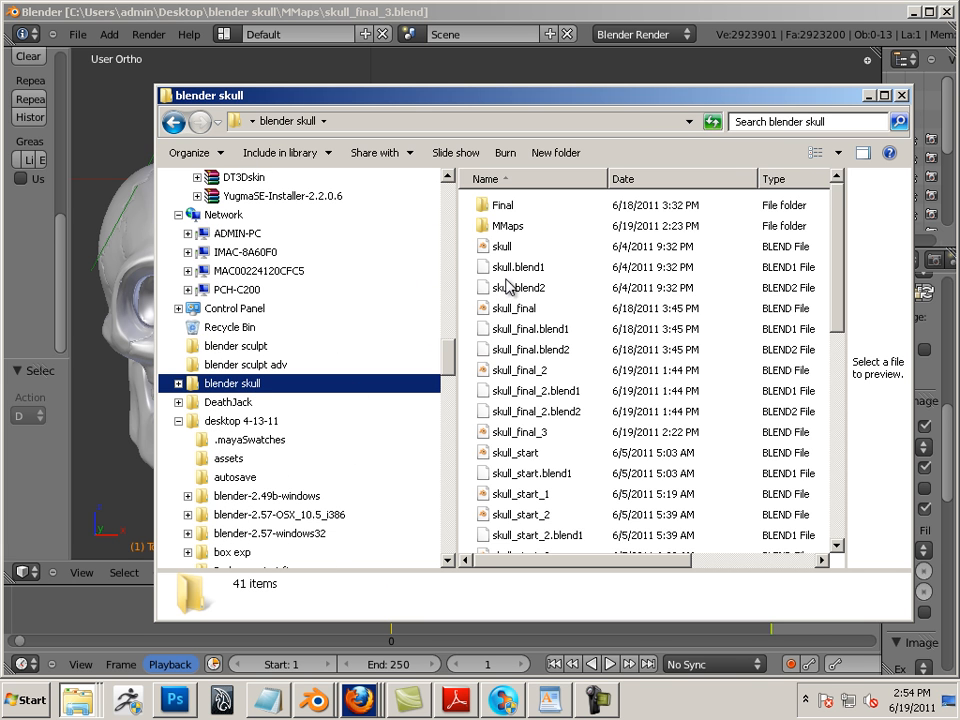
double_click(506, 224)
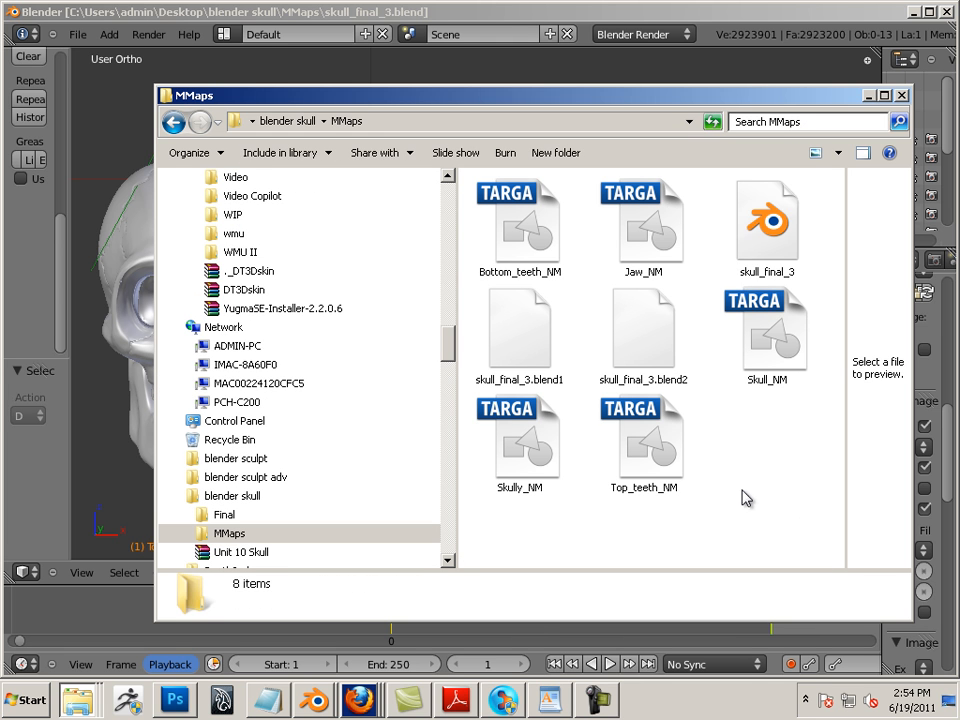
Step: Select skull_final_3 and list the normal-map TGAs and blend files in Details view
click(768, 220)
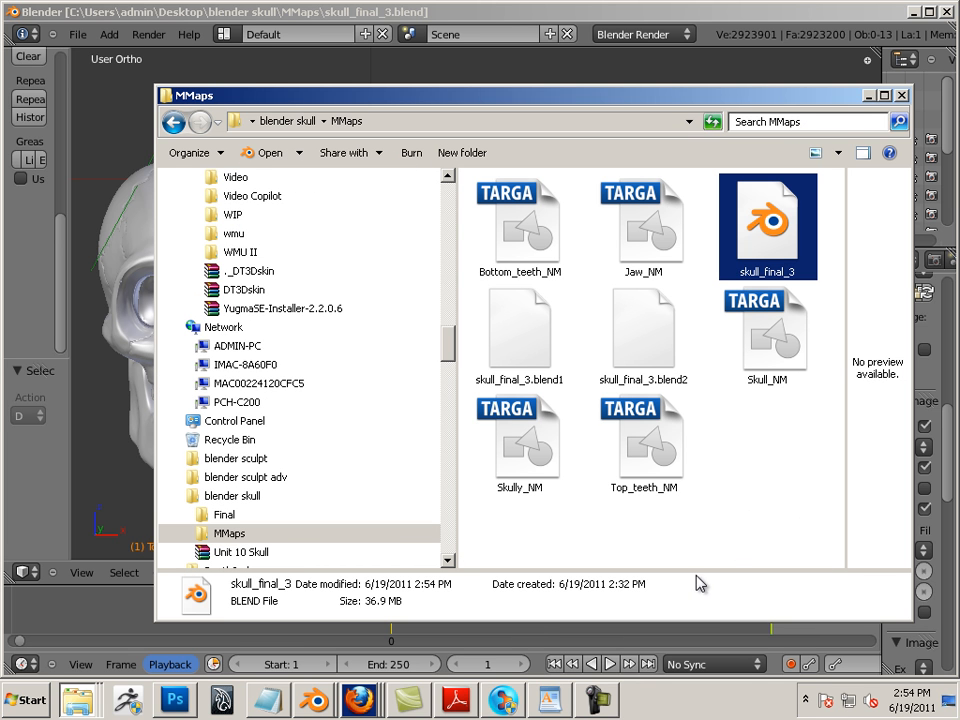
click(838, 152)
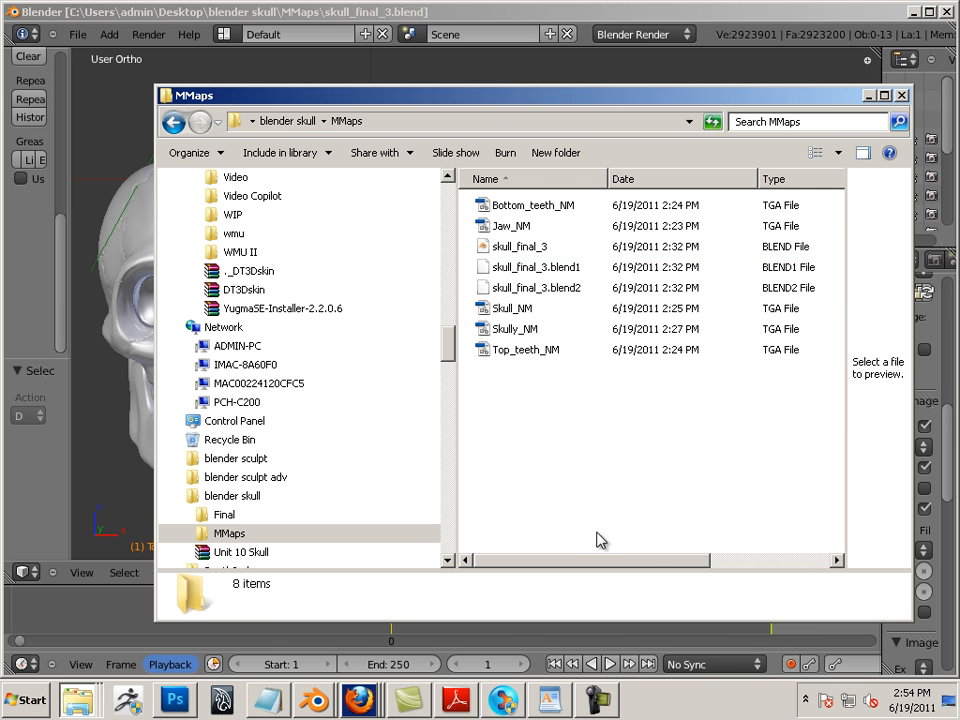
scroll(right, 3)
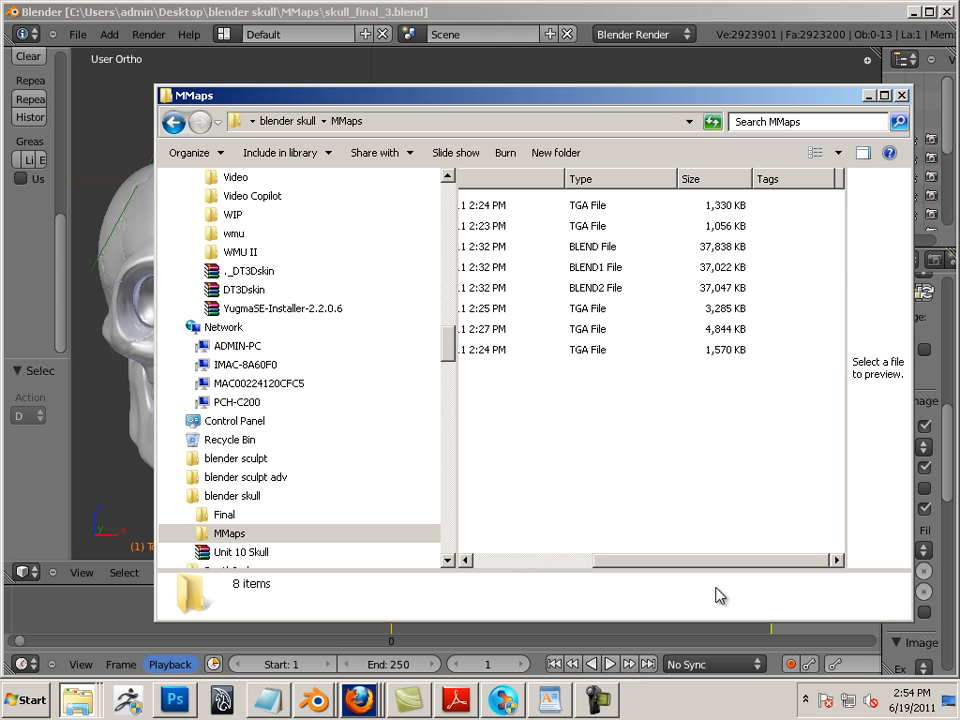
mouse_move(770, 208)
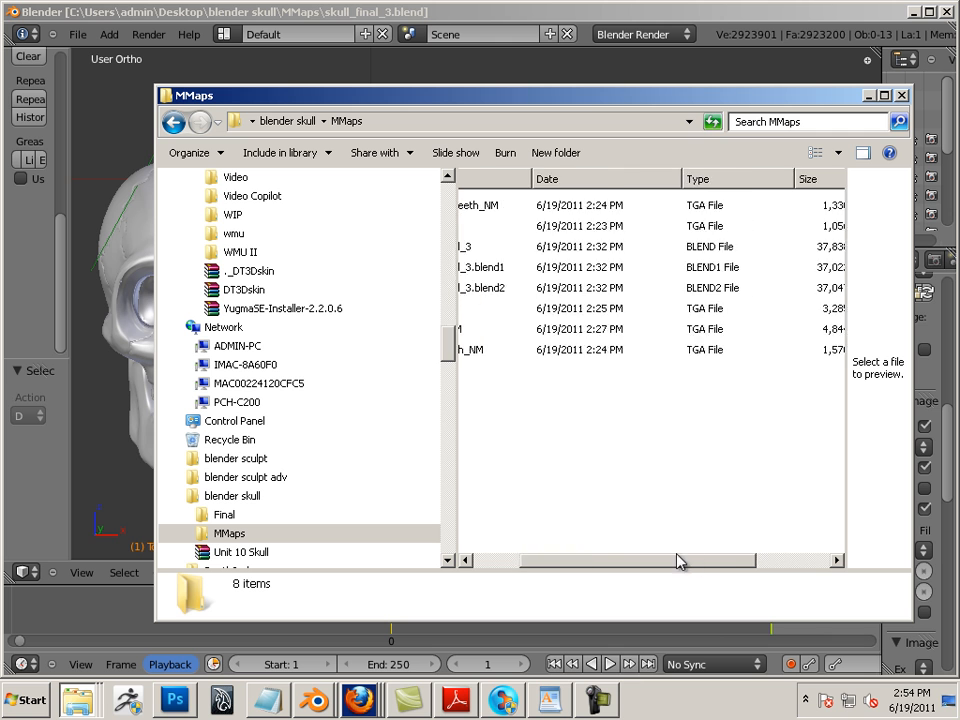
scroll(left, 3)
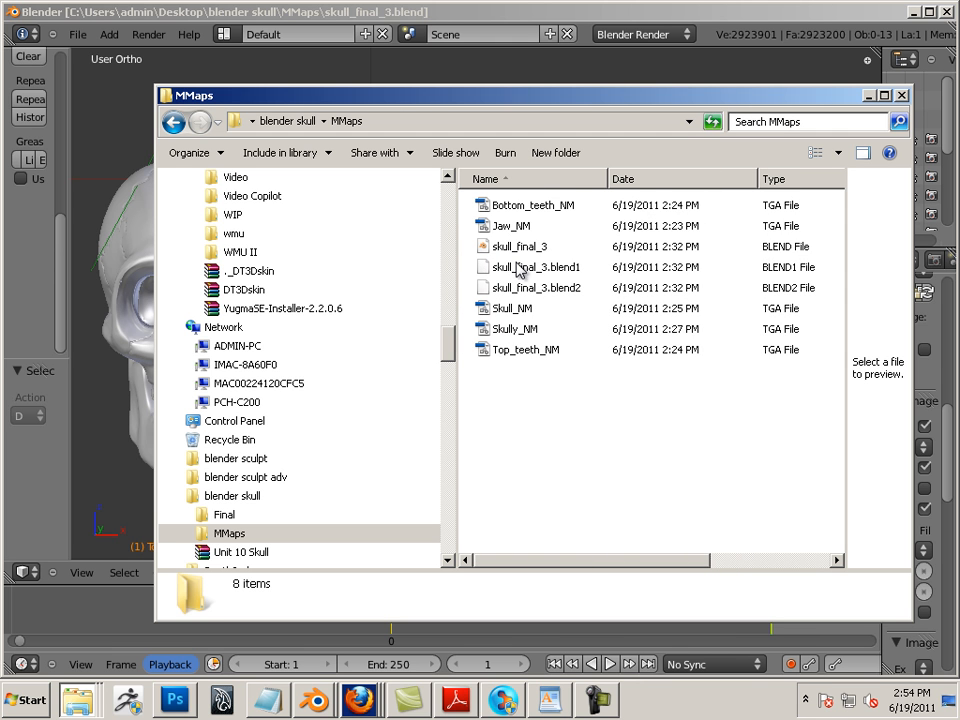
mouse_move(532, 288)
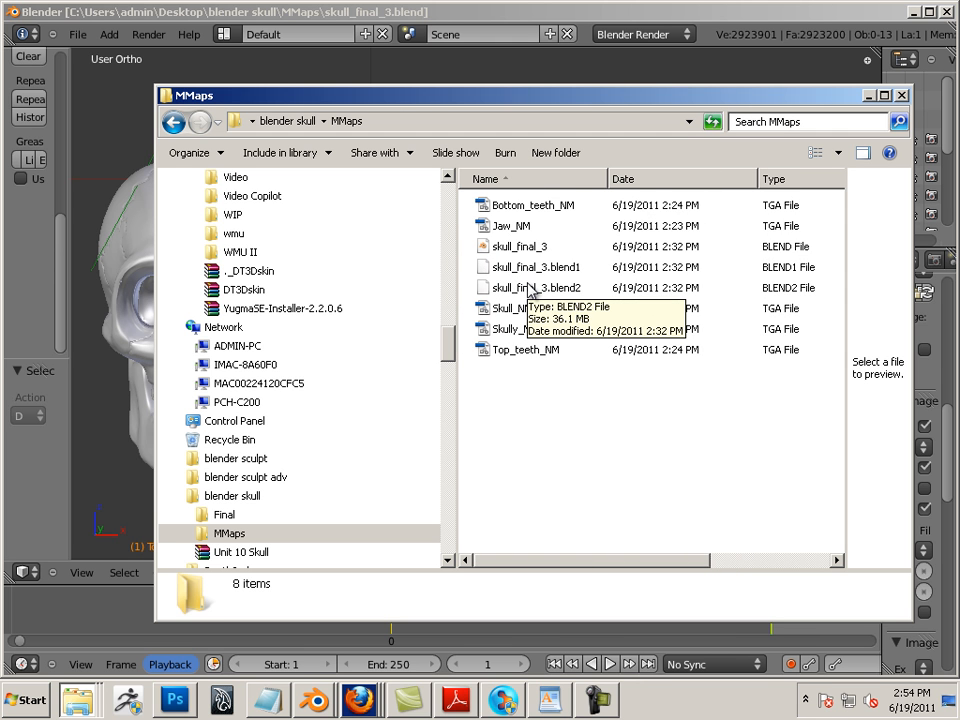
mouse_move(552, 292)
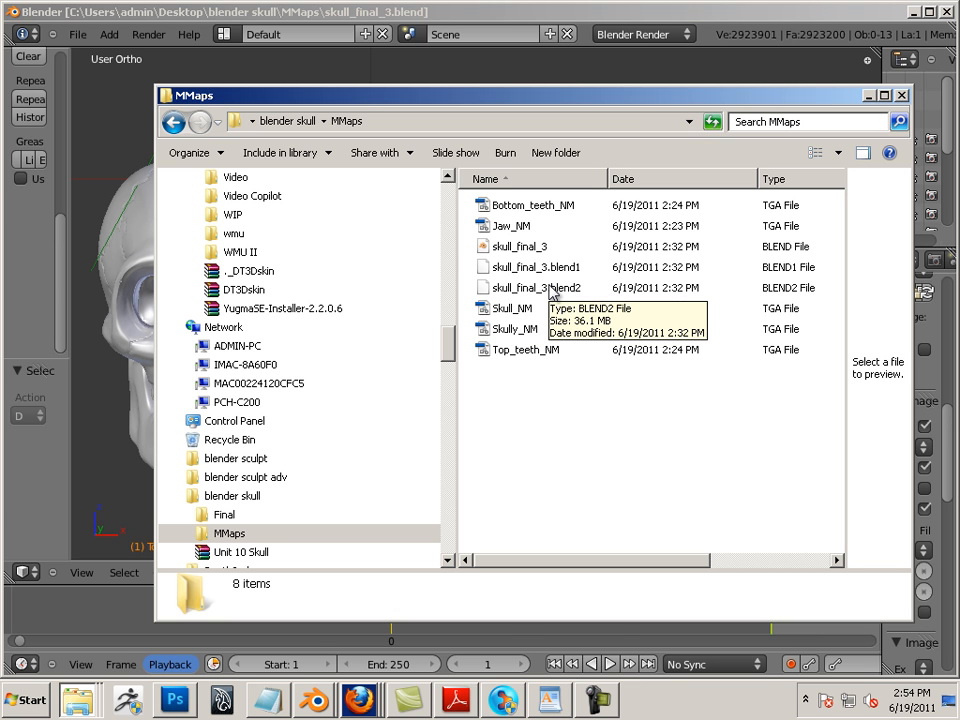
mouse_move(644, 442)
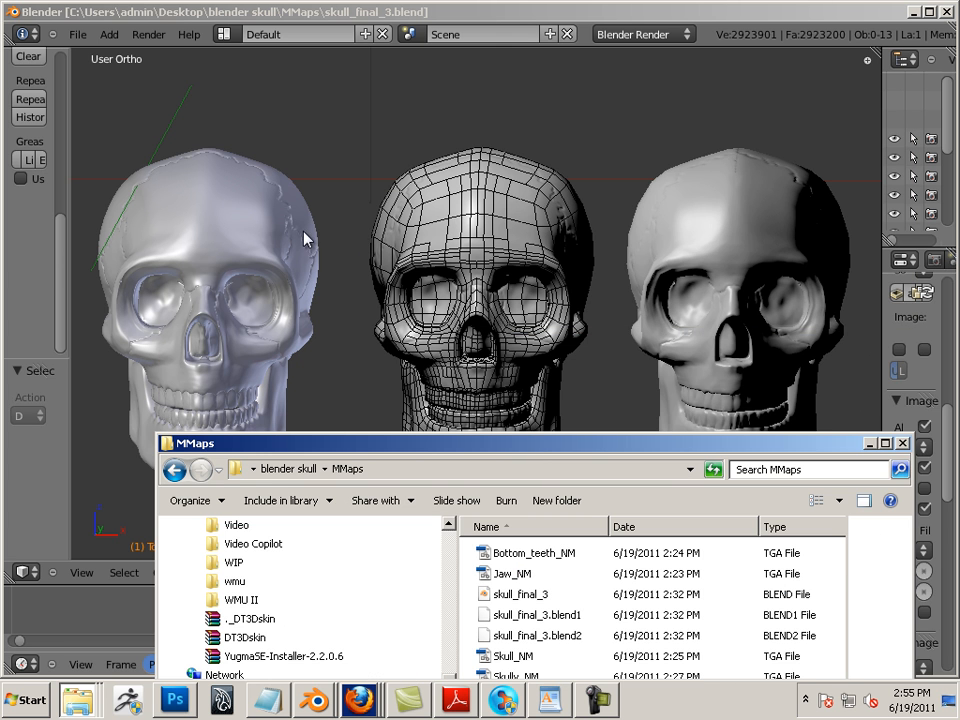
mouse_move(904, 450)
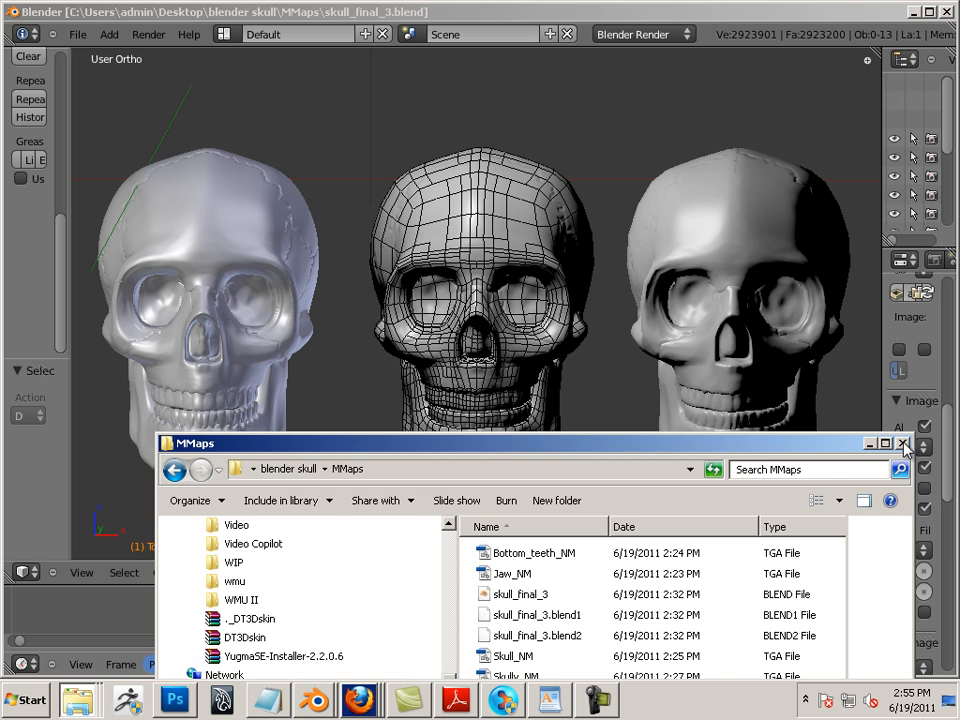
Step: Dismiss the Explorer window so the three skulls are fully visible in Blender again
click(902, 444)
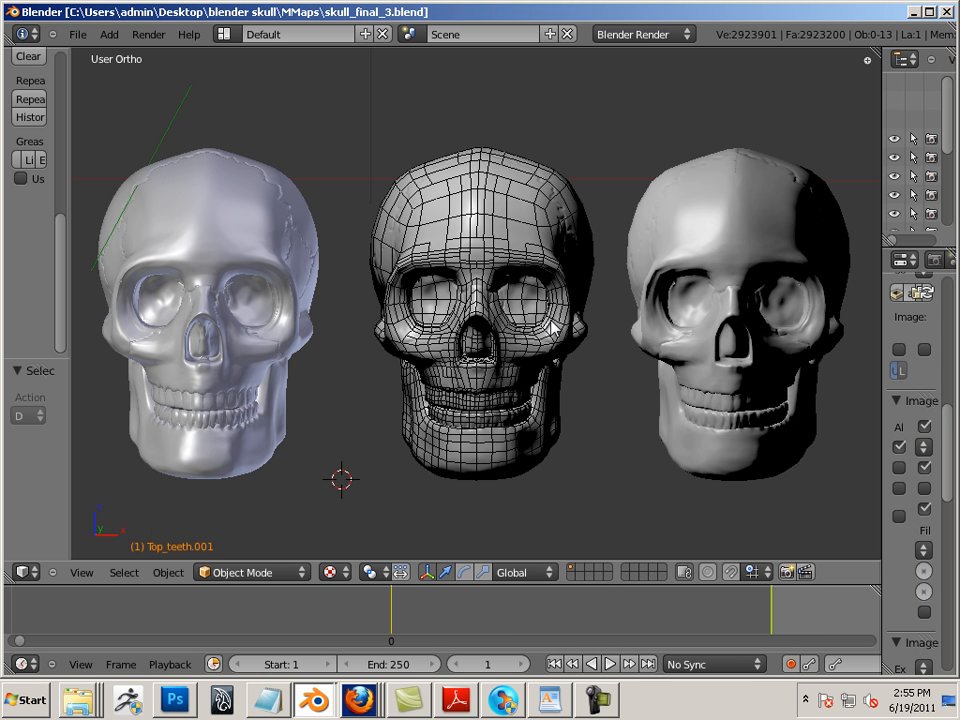
mouse_move(696, 348)
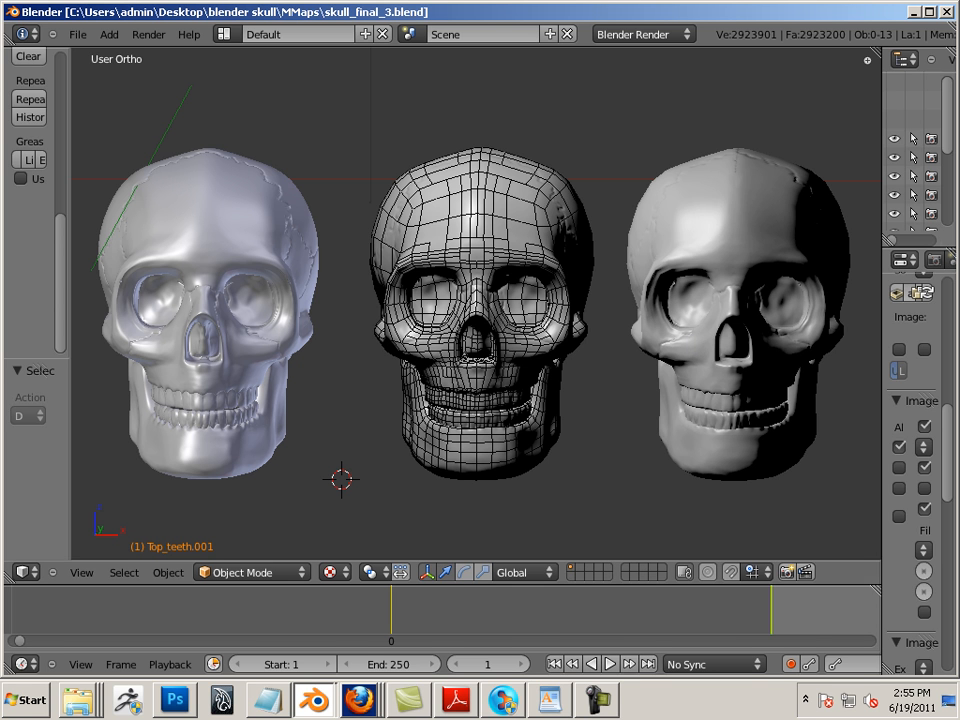
mouse_move(688, 344)
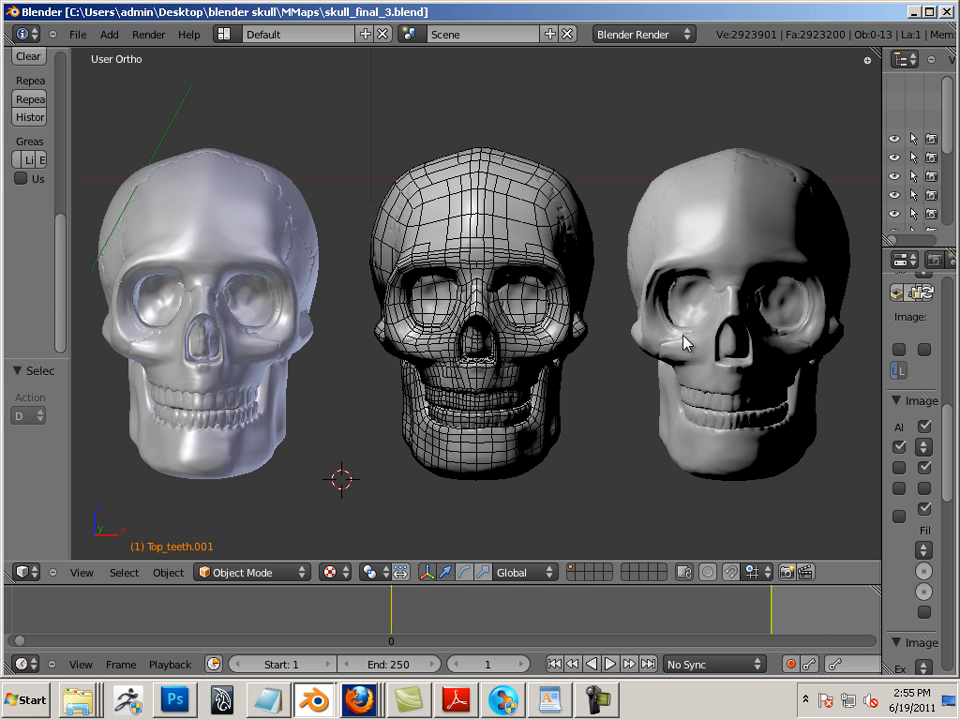